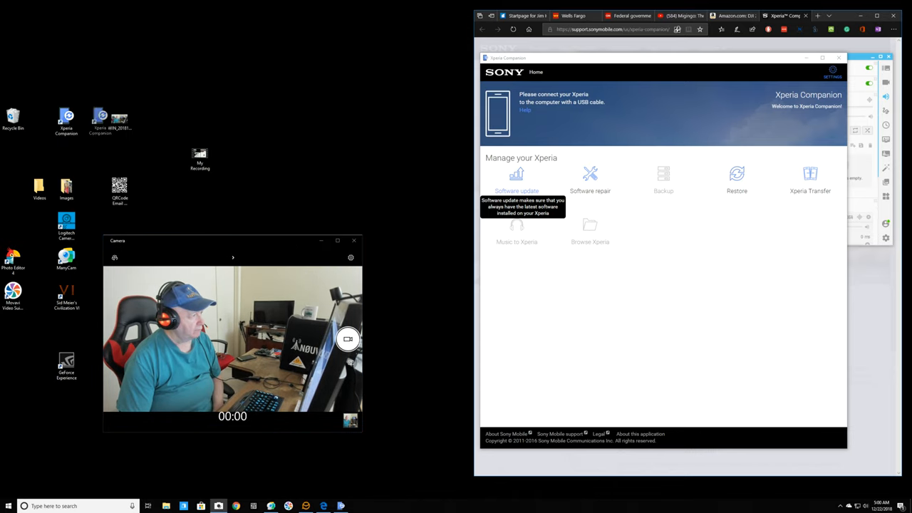
Step: Connect the Xperia by USB so Xperia Companion shows its unlock and file-transfer prompt
left_click_drag(67, 121, 387, 121)
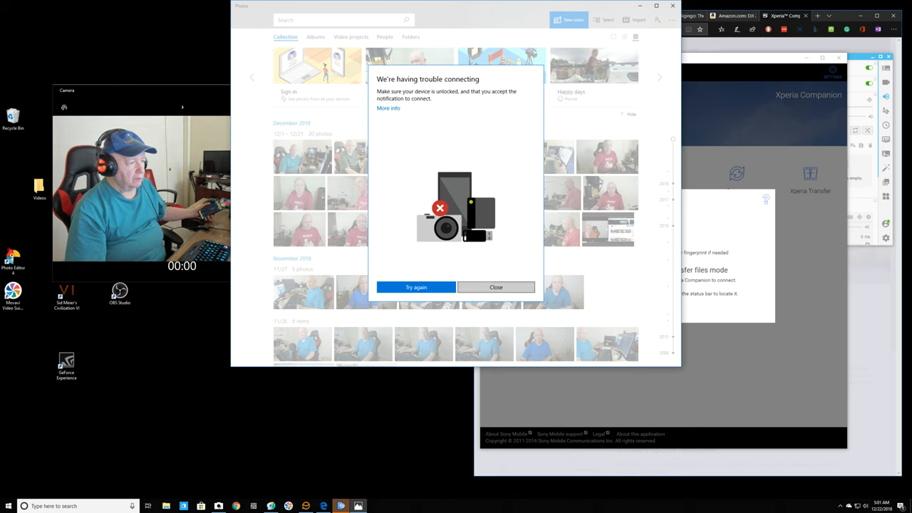
Step: Close the Photos 'We're having trouble connecting' message
left_click(495, 287)
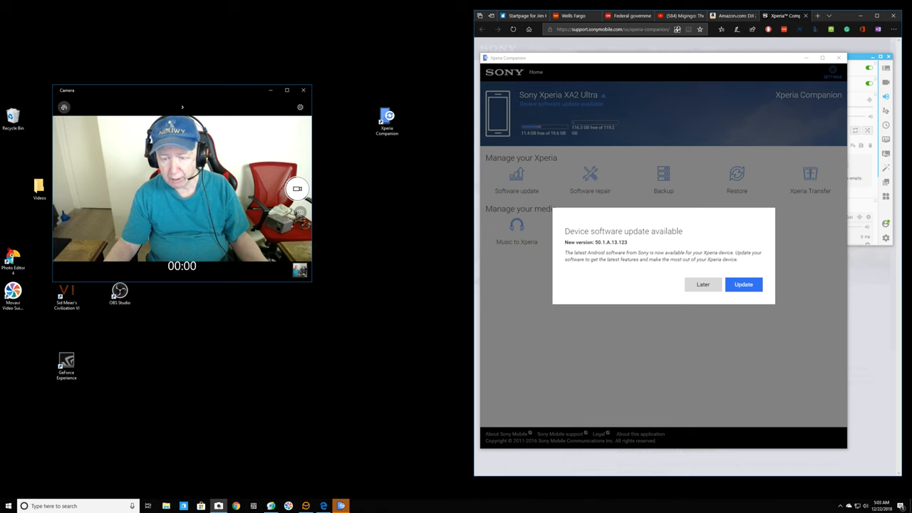
Step: Accept the XA2 Ultra software update to version 50.1.A.13.123
left_click(743, 285)
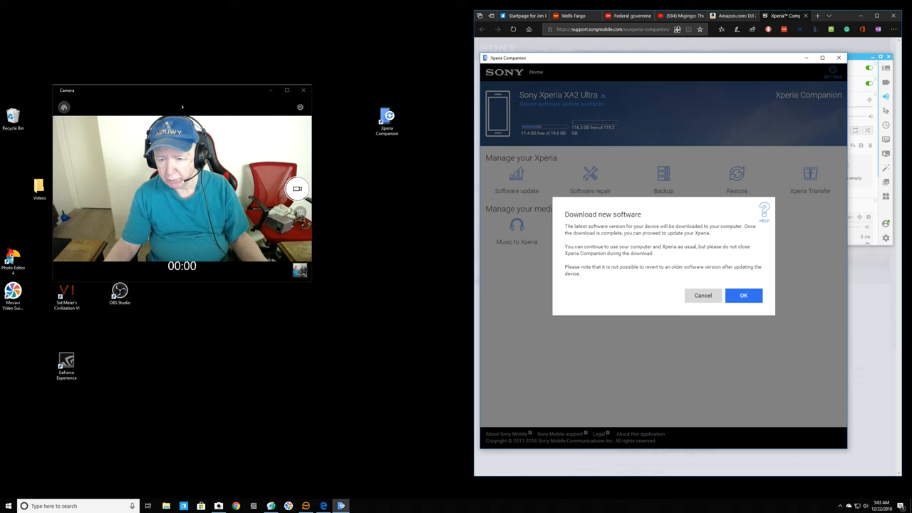
Step: Confirm the 'Download new software' notice to start downloading the update
left_click(744, 296)
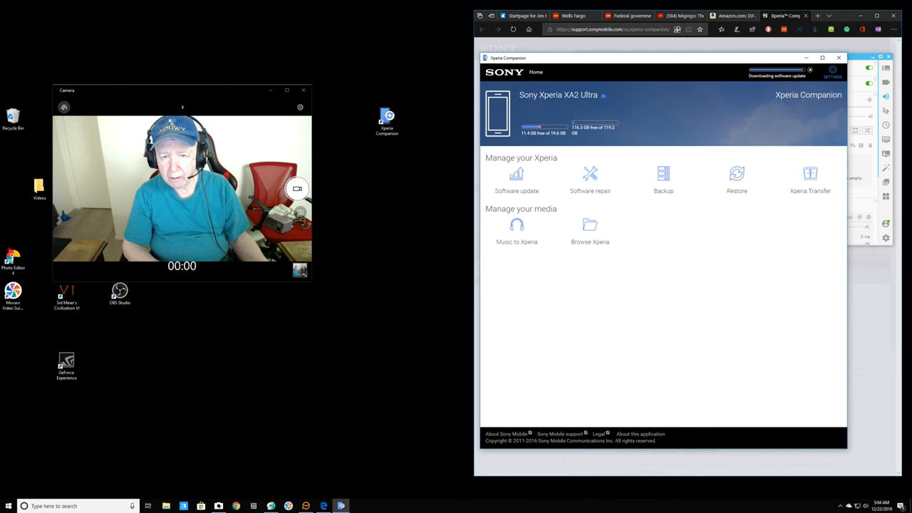
Step: Open the Software update guide for version 50.1.A.13.123
left_click(516, 179)
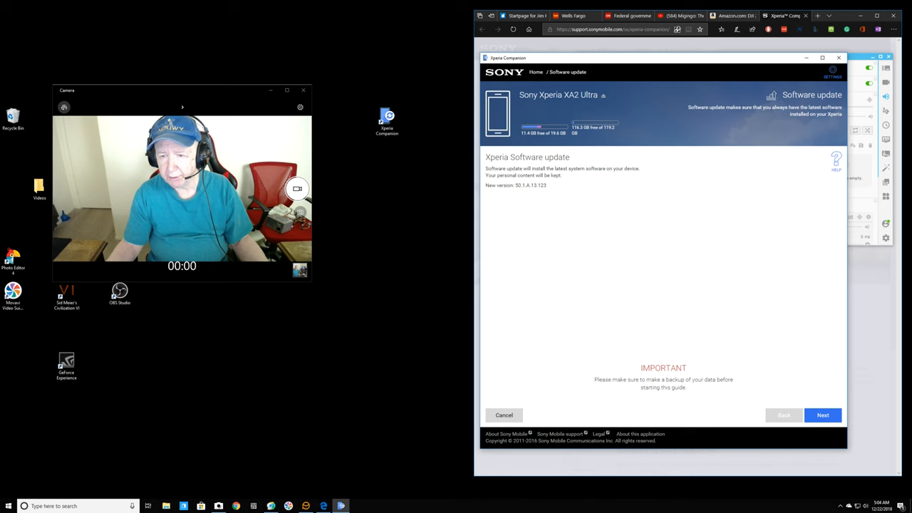
Step: Continue the update guide until the XA2 Ultra is reported ready to update
left_click(823, 415)
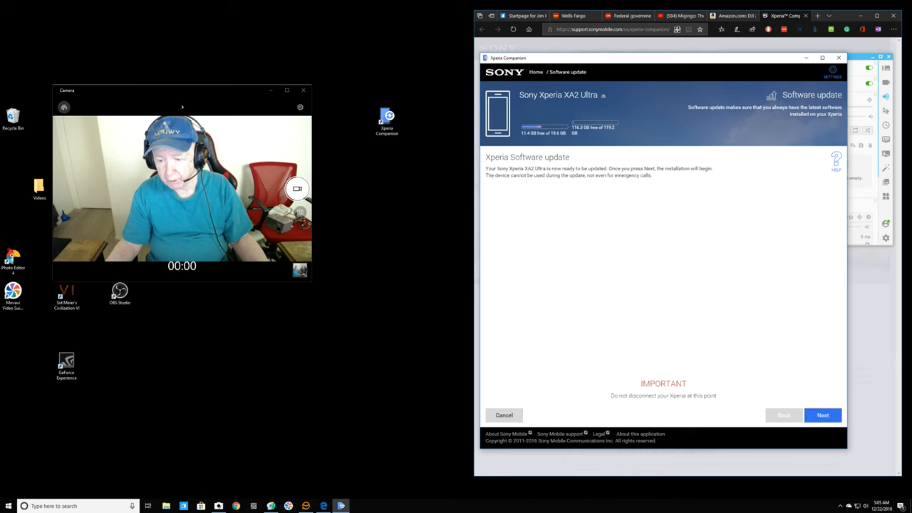
Step: Start installing the update so the XA2 Ultra shows 'now updating'
left_click(823, 415)
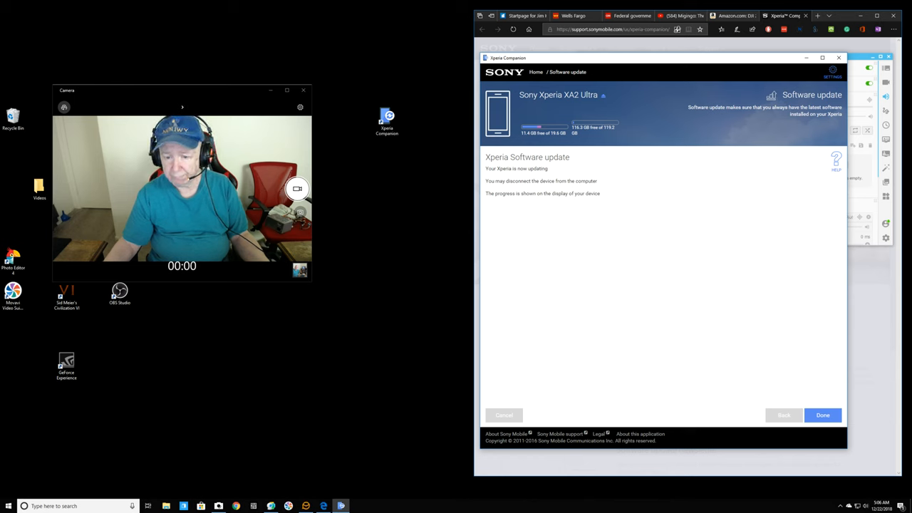
left_click(822, 414)
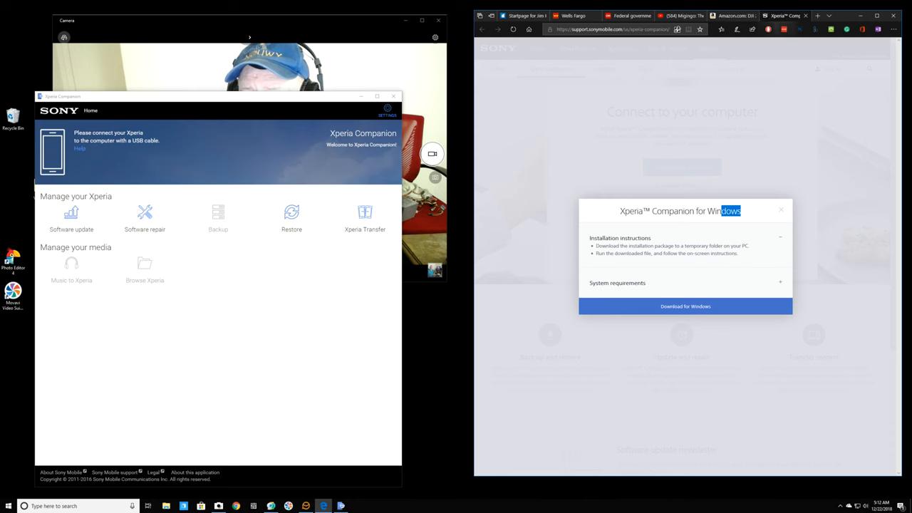
mouse_move(734, 15)
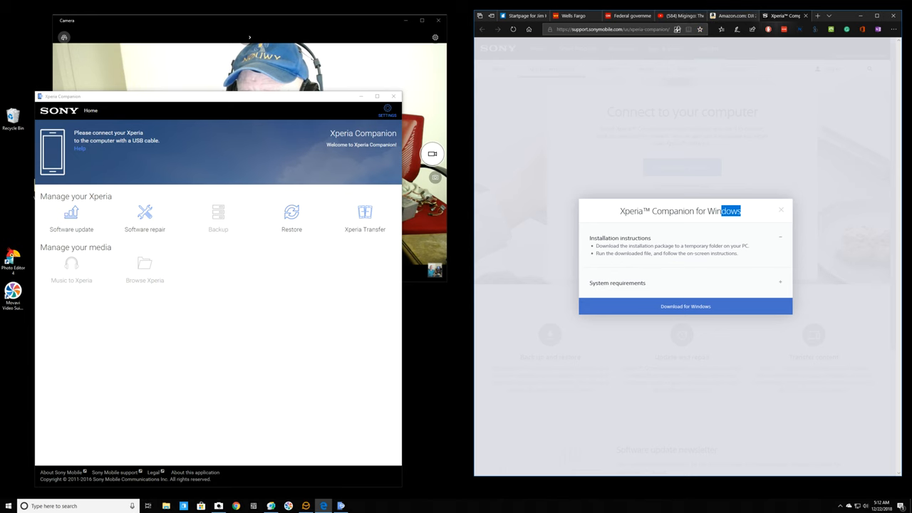
Step: Search Amazon for the Xperia XA2 and scroll the phone results
left_click(768, 16)
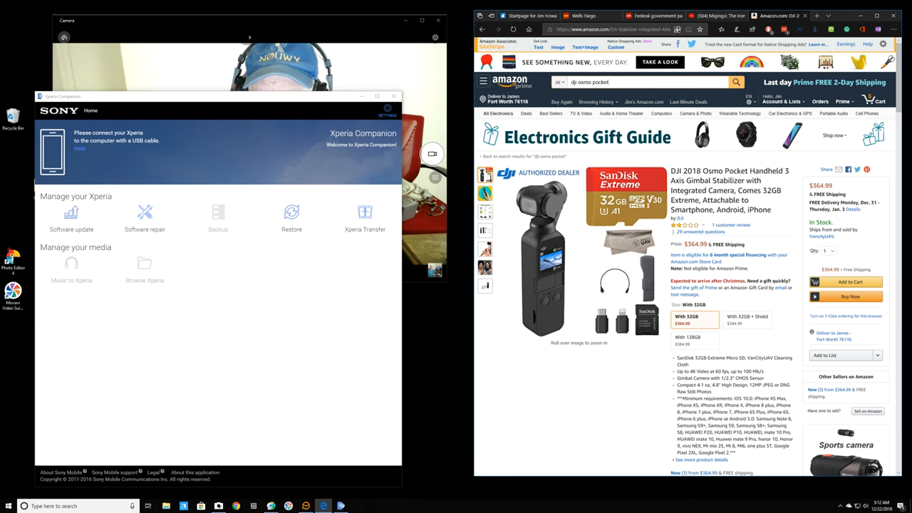
left_click(646, 82)
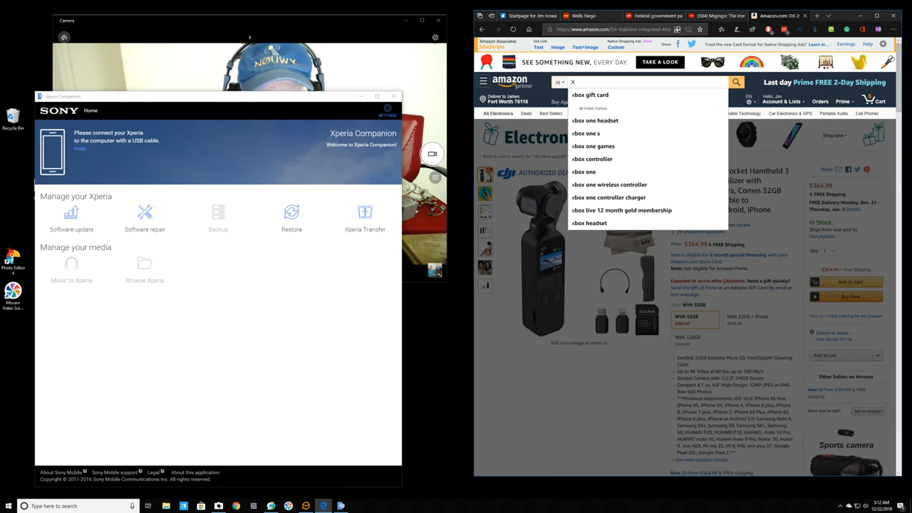
type("Xpe")
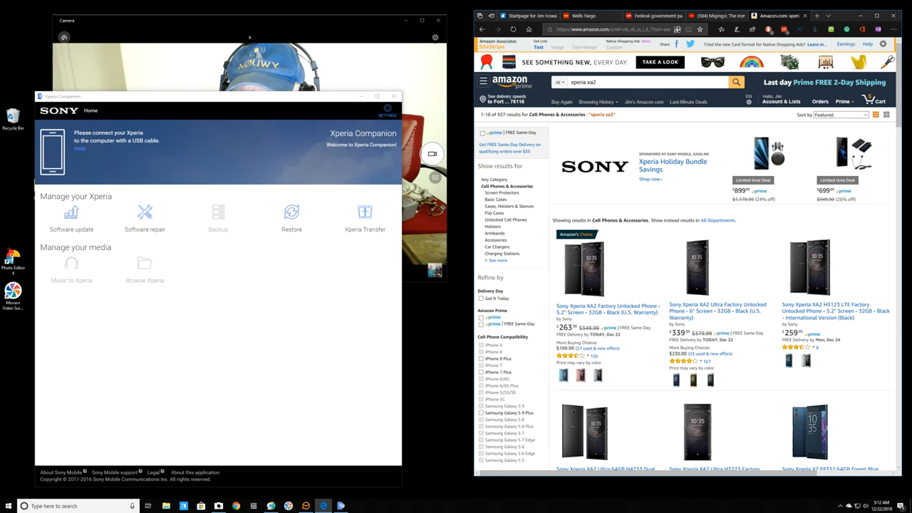
scroll("down", 3)
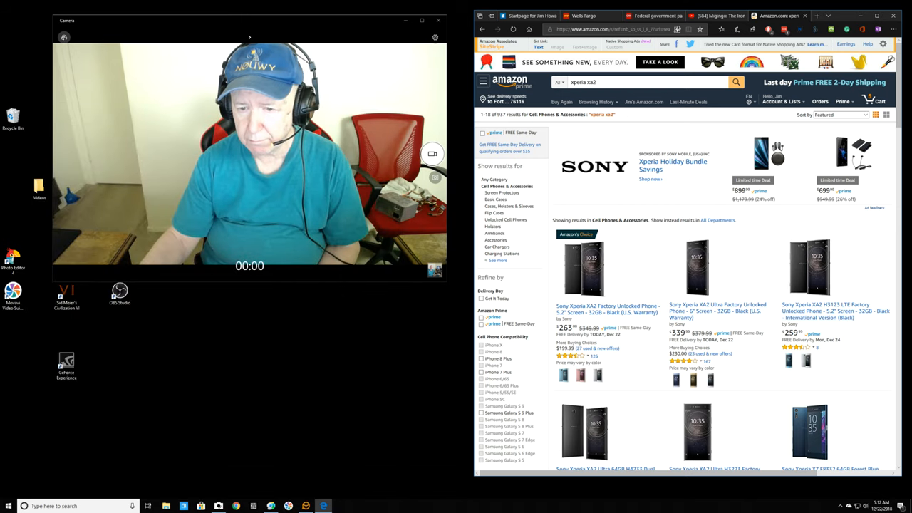
scroll("down", 3)
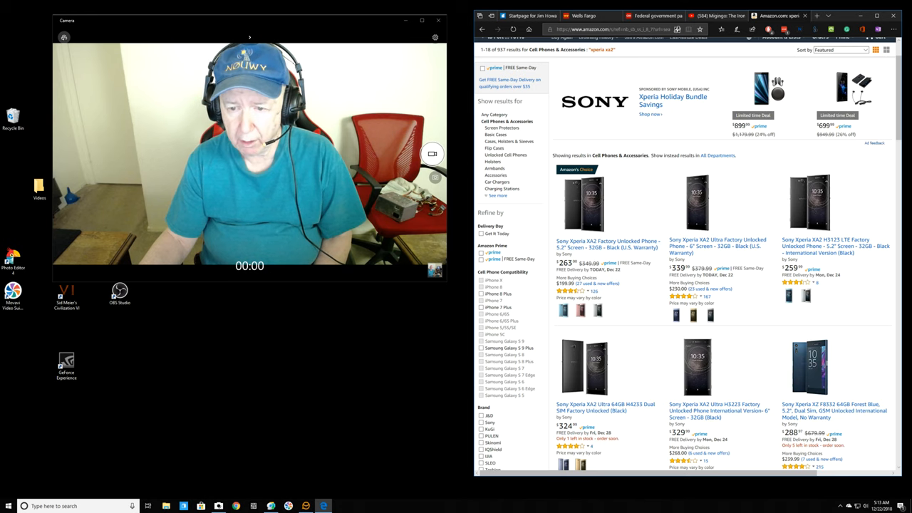
scroll("down", 3)
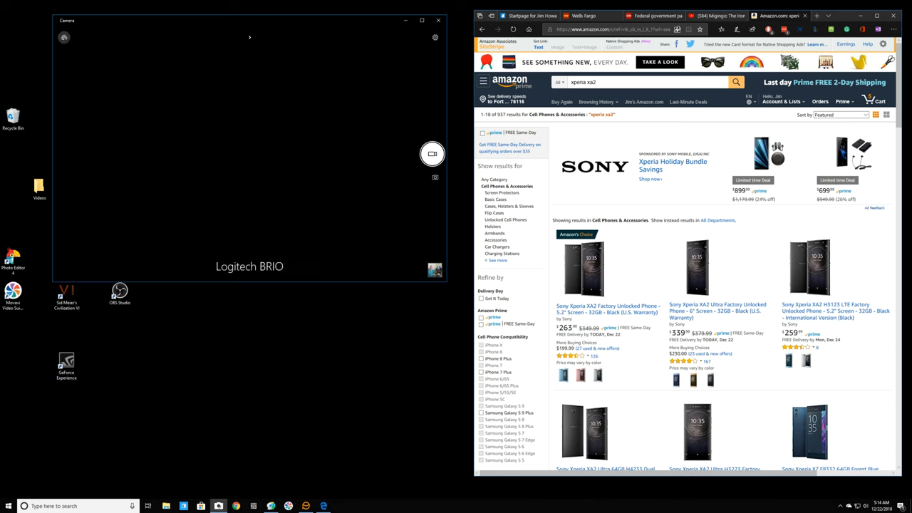
left_click(432, 154)
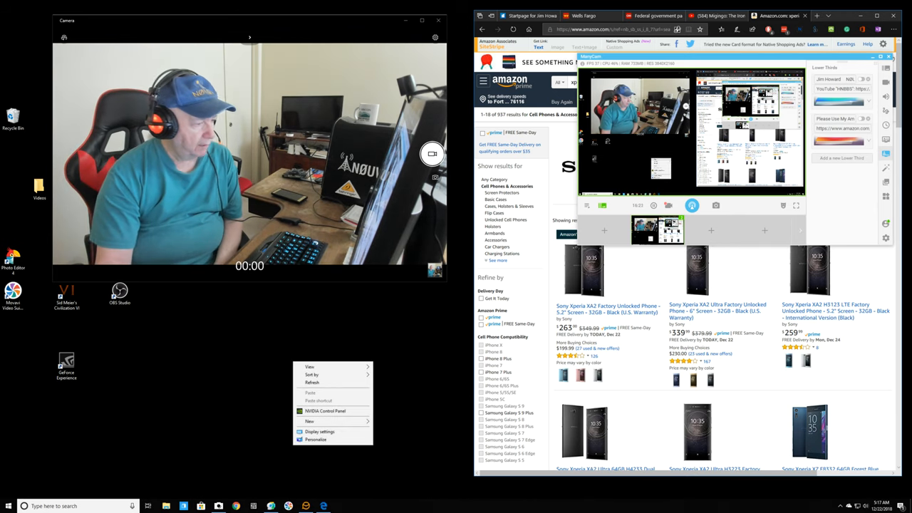
Step: Show the desktop menu's New submenu listing Folder, Shortcut and document types
left_click(310, 421)
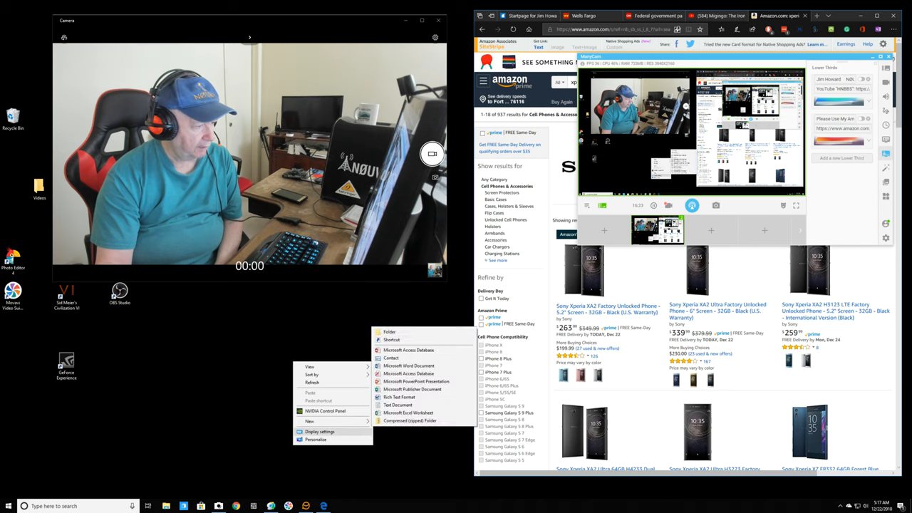